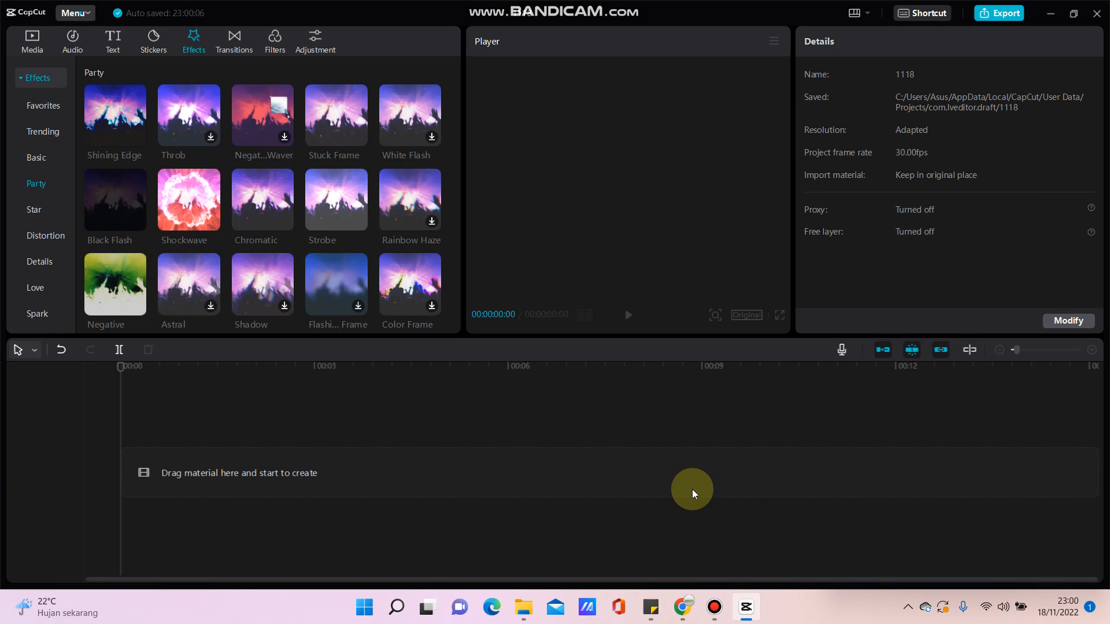
Open Media and go to the built-in stock Library for the B&W black clip
left_click(32, 41)
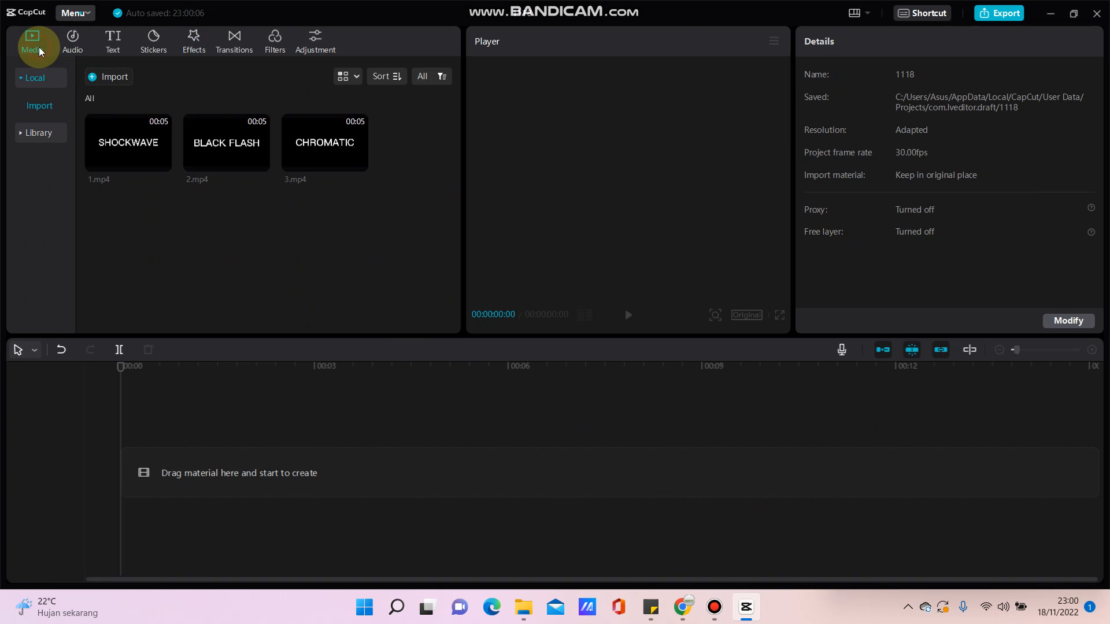
left_click(38, 135)
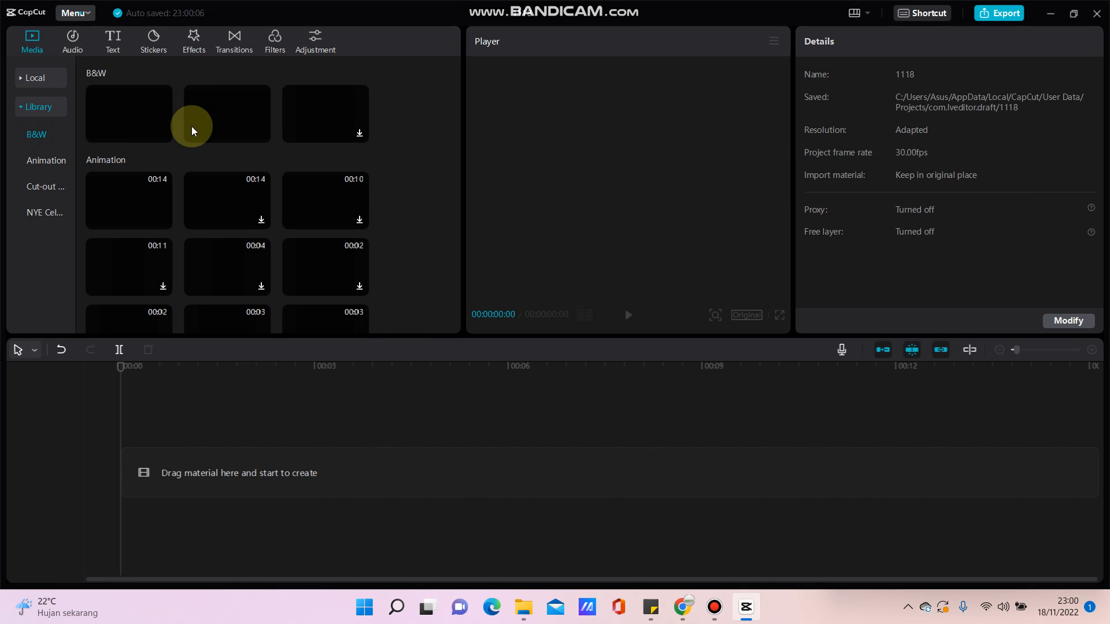
mouse_move(36, 134)
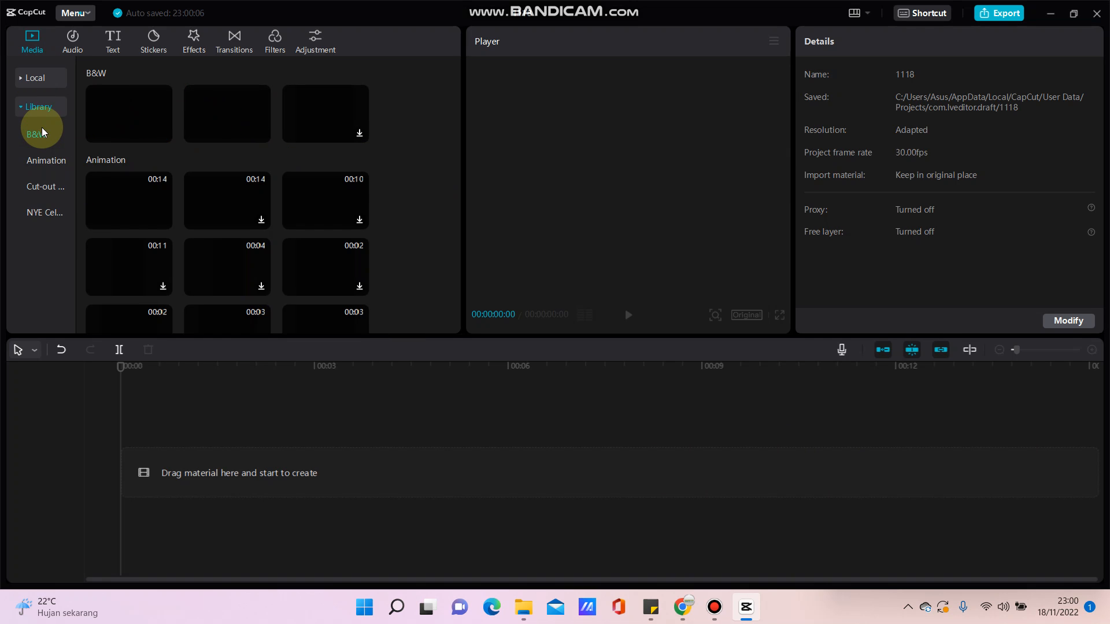
mouse_move(112, 117)
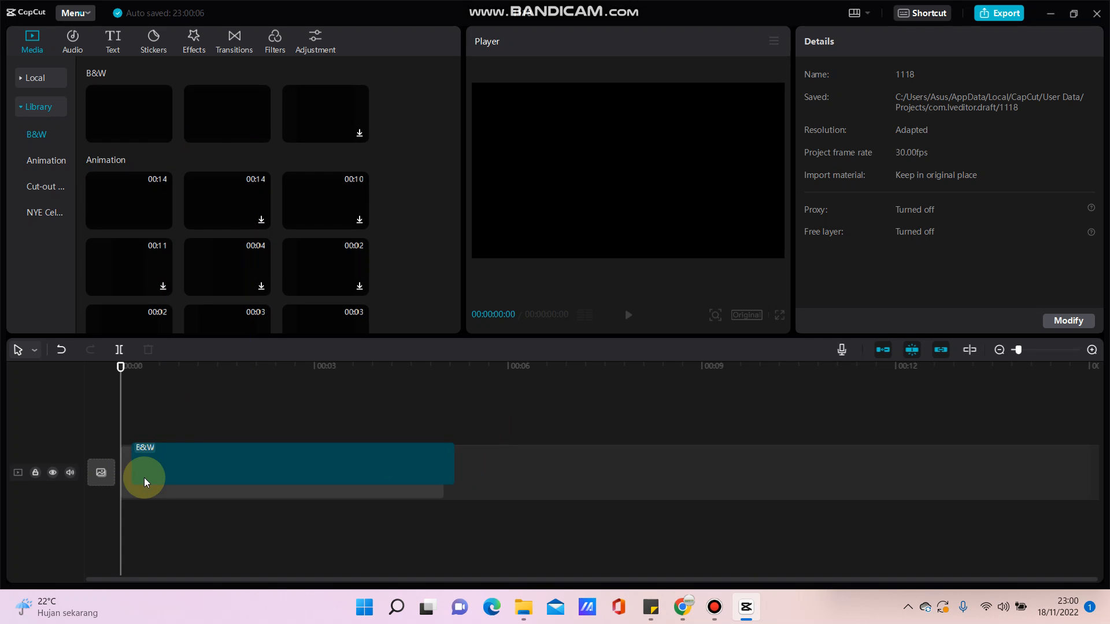
Select the black clip and add a Default text layer reading 'NEGATIVE'
left_click(283, 473)
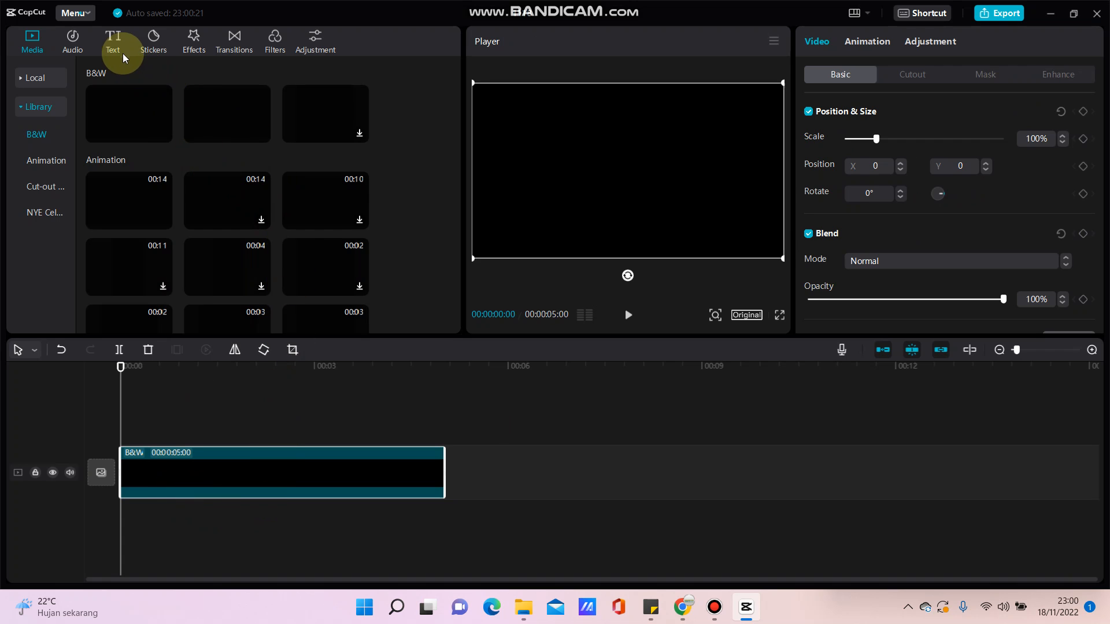
left_click(111, 40)
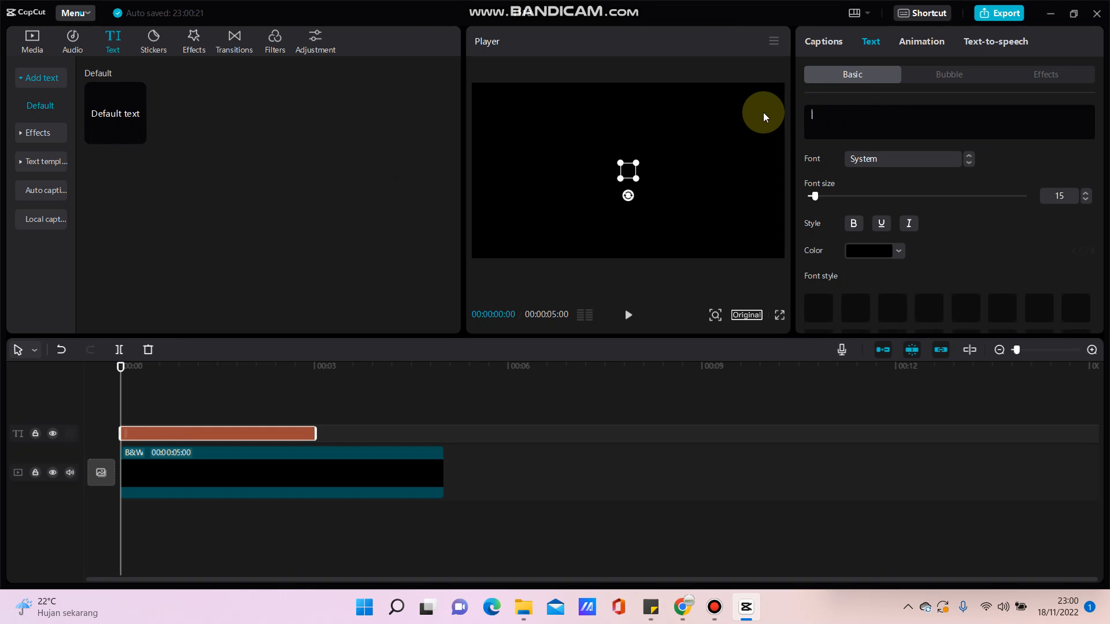
type("NEGATIVE")
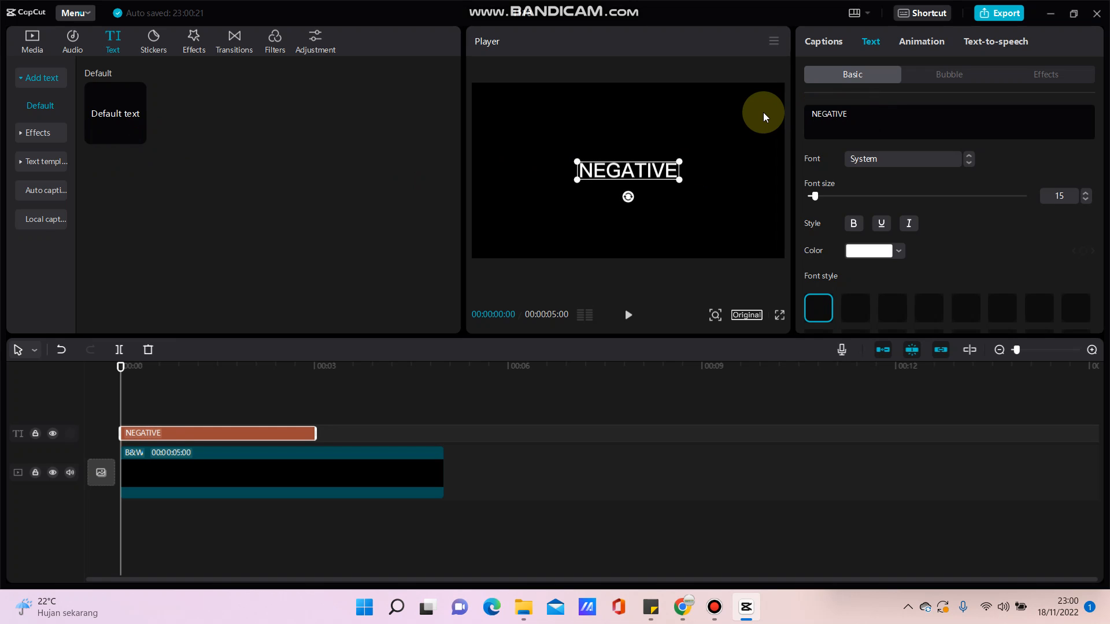
mouse_move(680, 183)
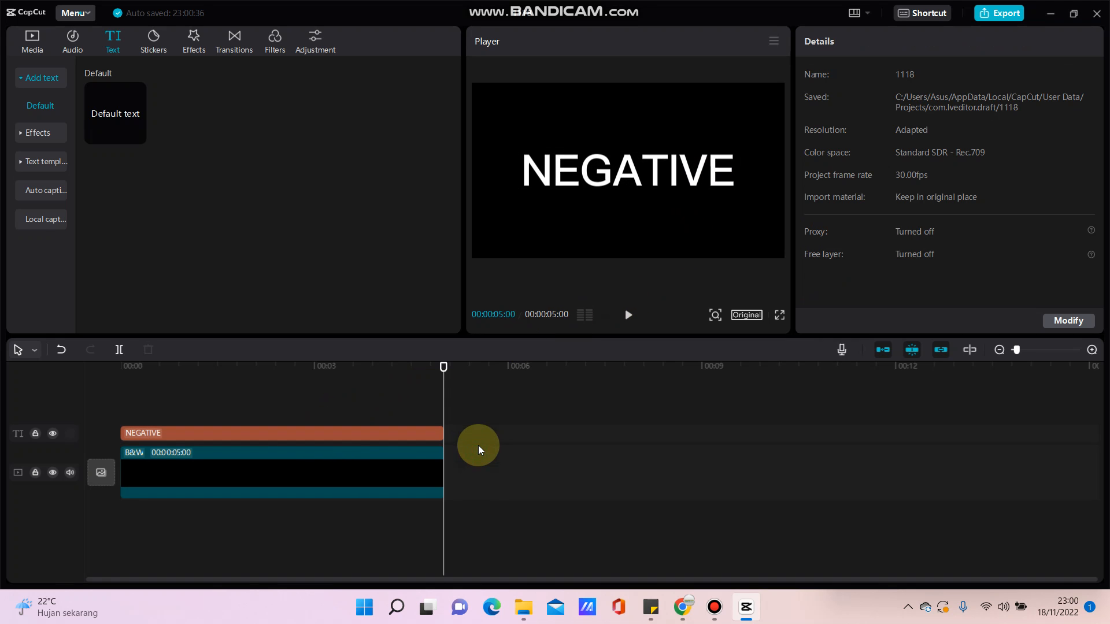
mouse_move(1003, 13)
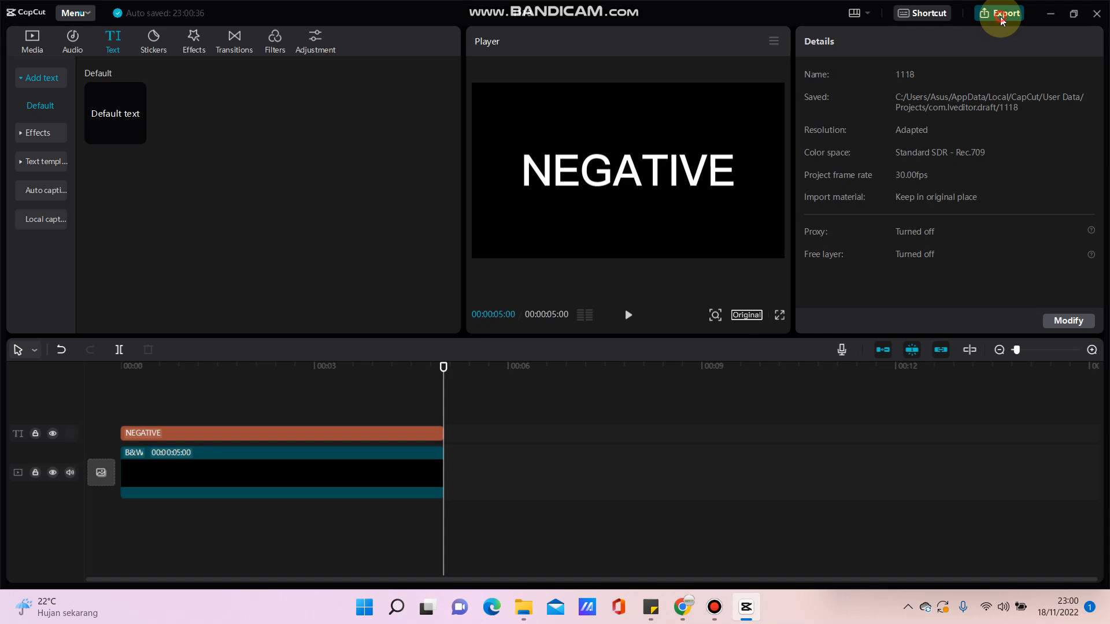
Export the NEGATIVE video titled '4' and dismiss the completion notice
left_click(1001, 13)
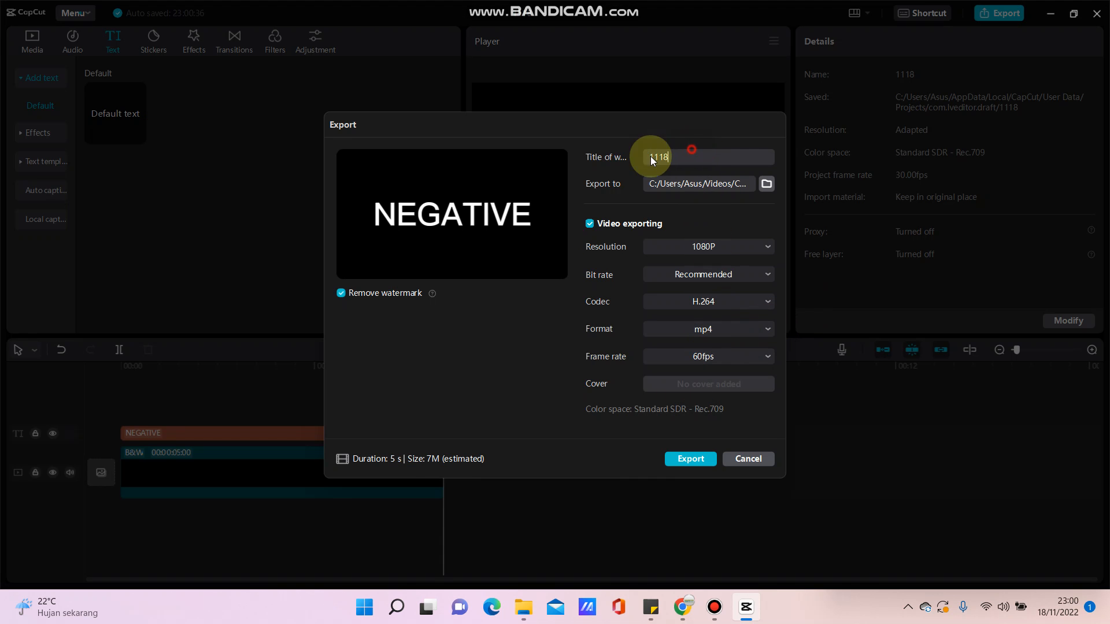
type("4")
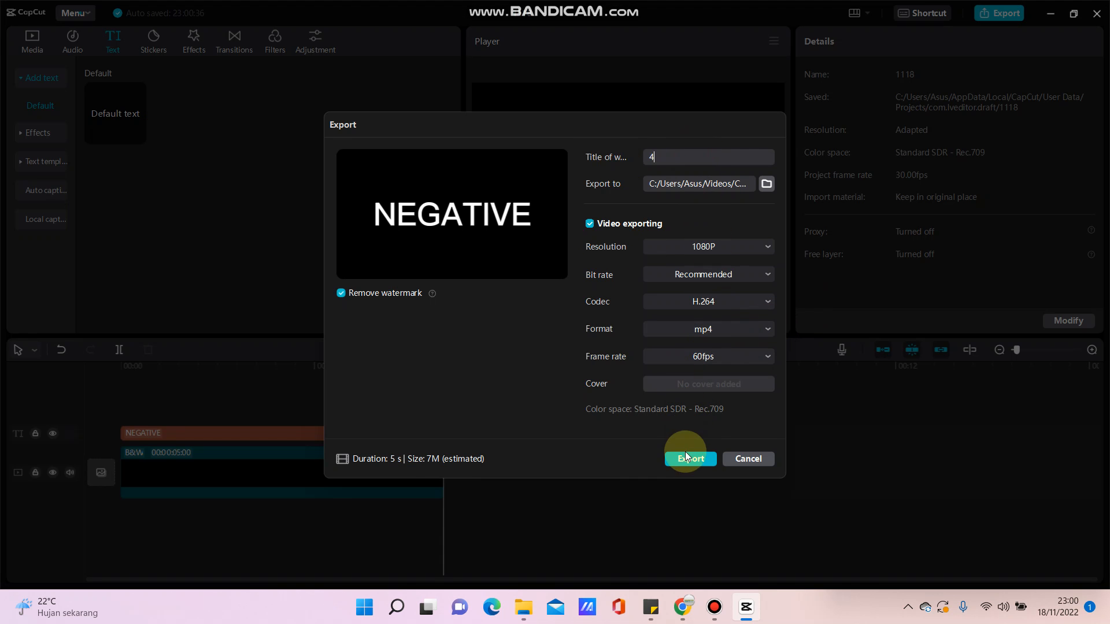
left_click(688, 458)
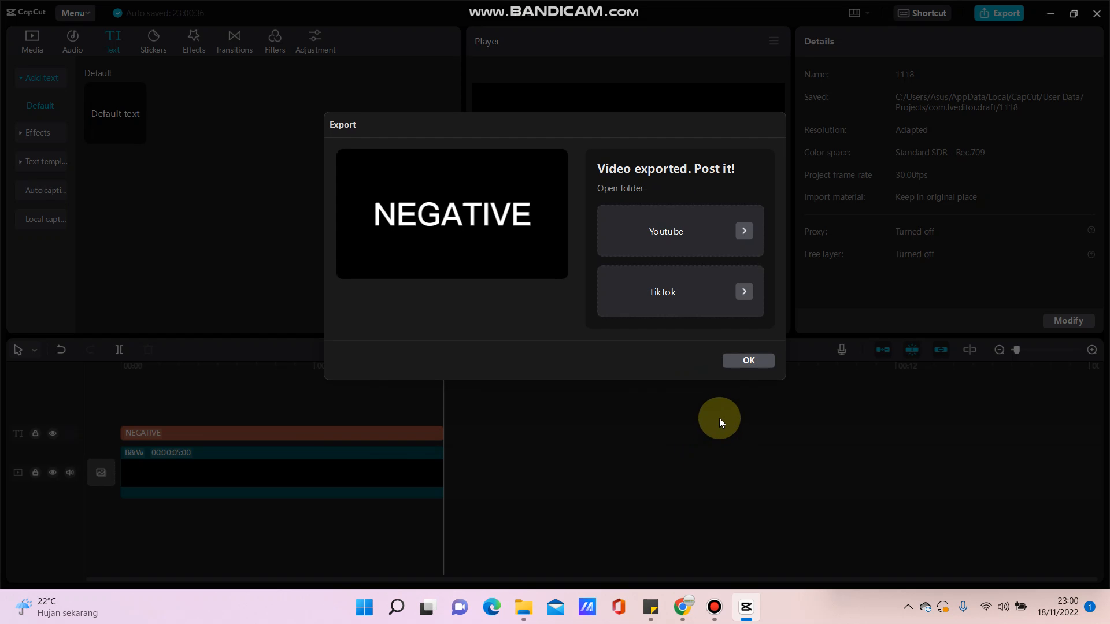
left_click(748, 360)
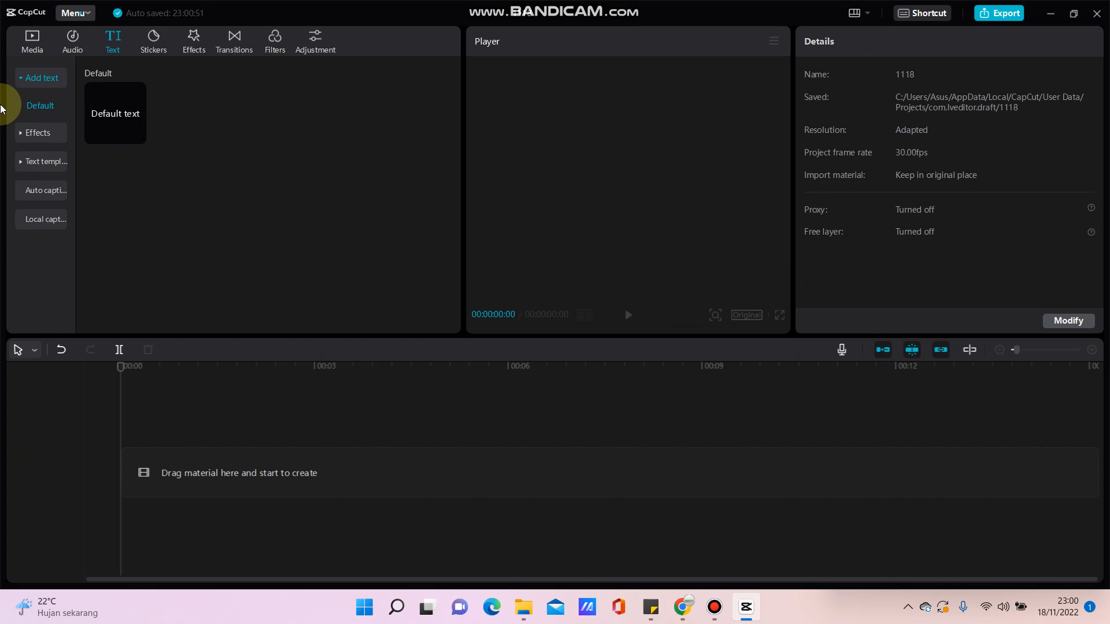
Import the exported video '4' from local media into the project
left_click(31, 40)
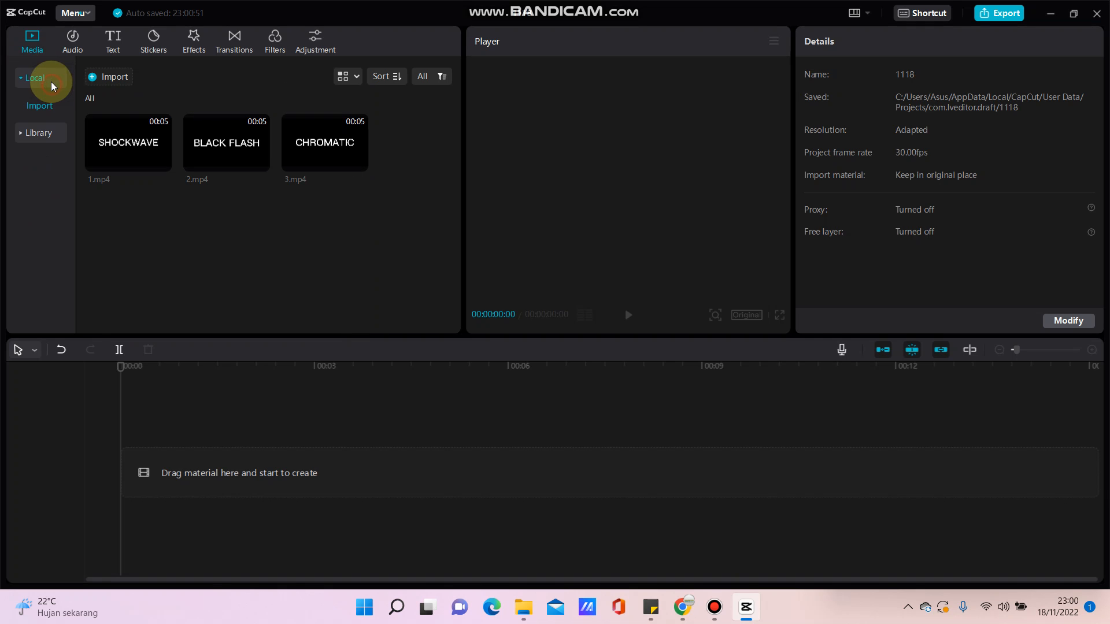
left_click(108, 76)
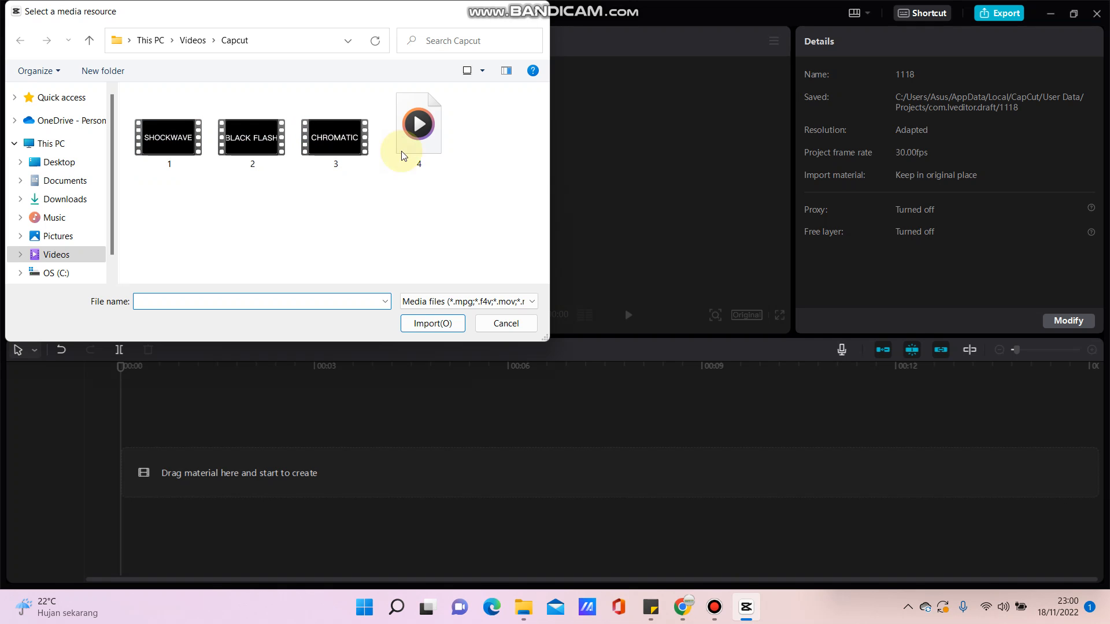
left_click(432, 324)
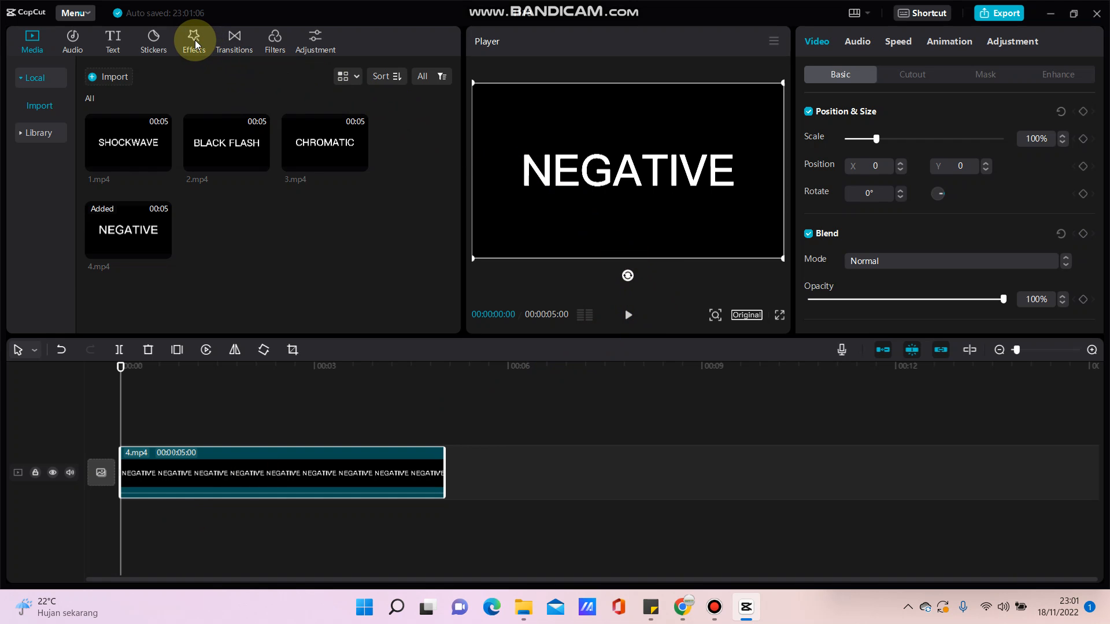
Add the Party 'Negative' effect over the clip and play it back in the Player
left_click(193, 41)
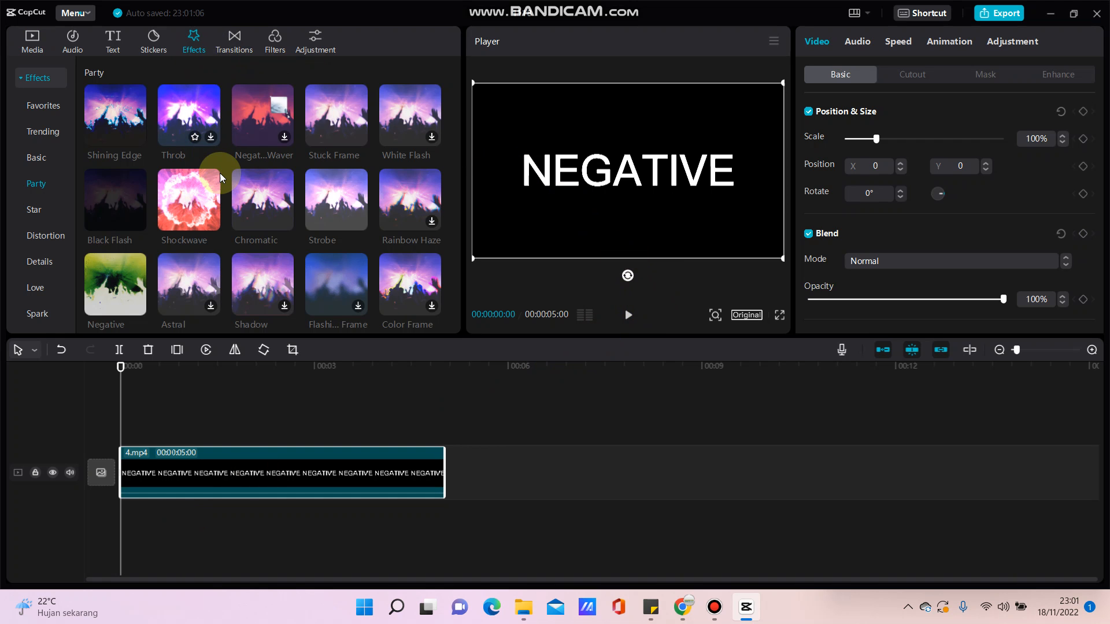
mouse_move(403, 275)
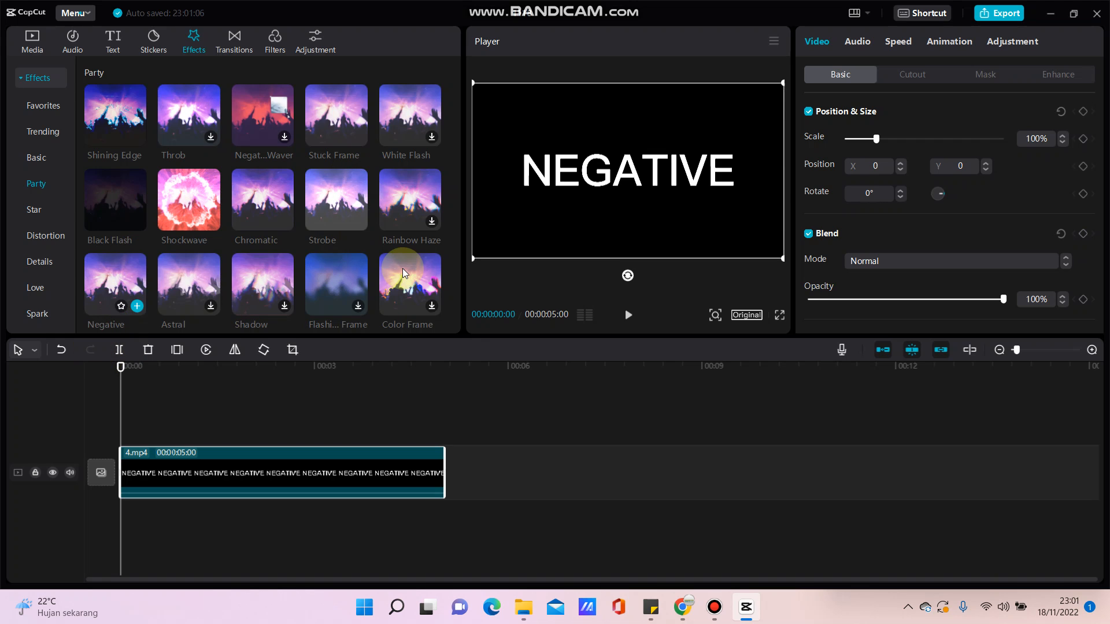
mouse_move(104, 286)
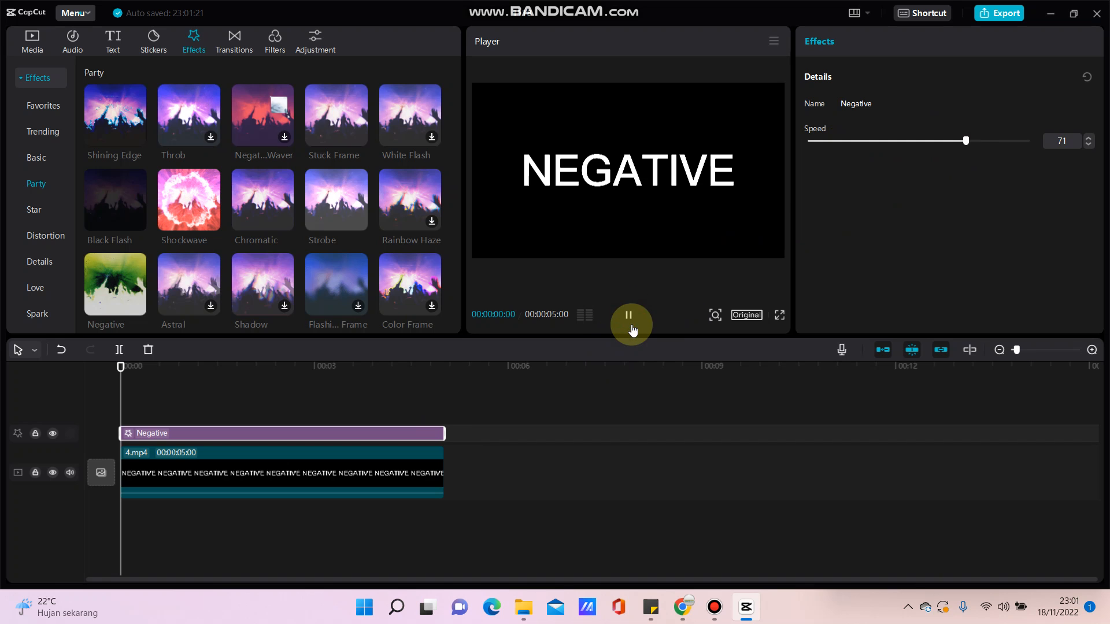
left_click(629, 315)
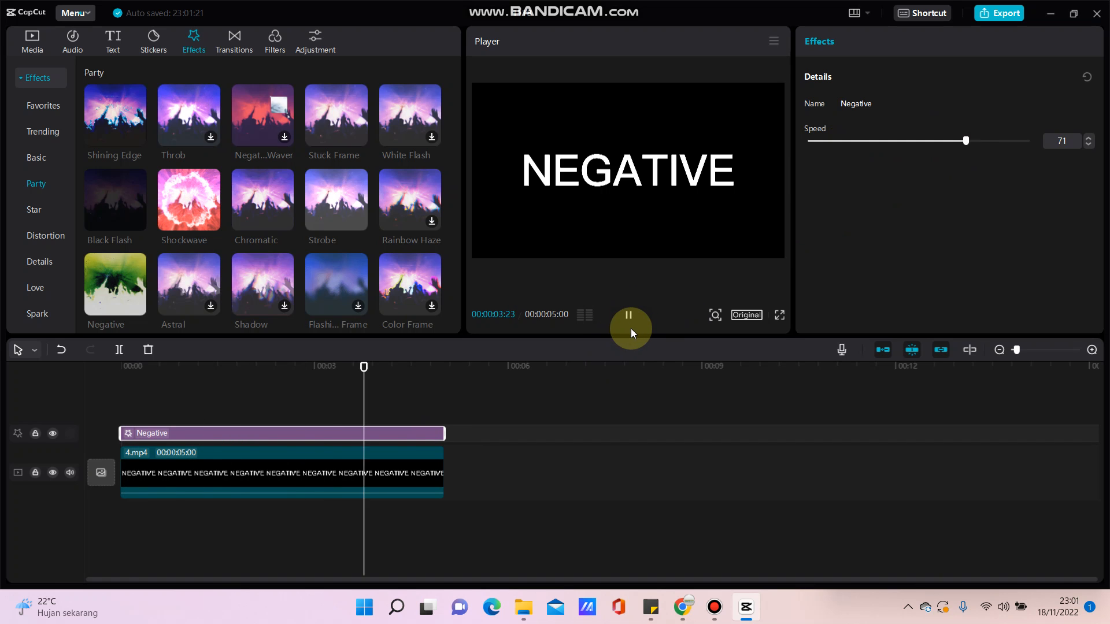
left_click(629, 315)
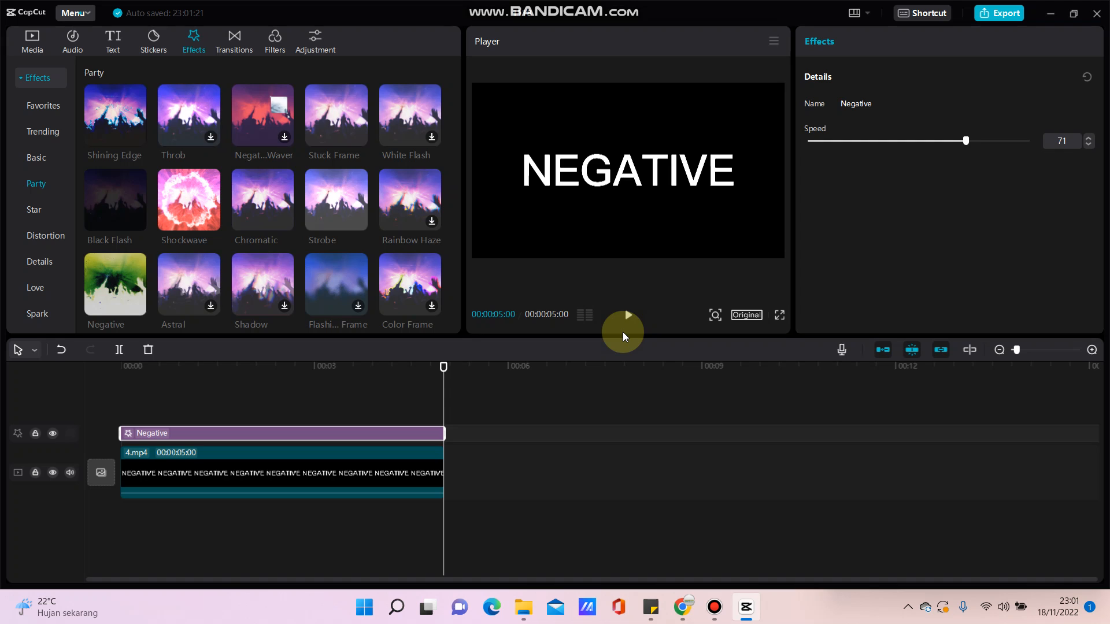